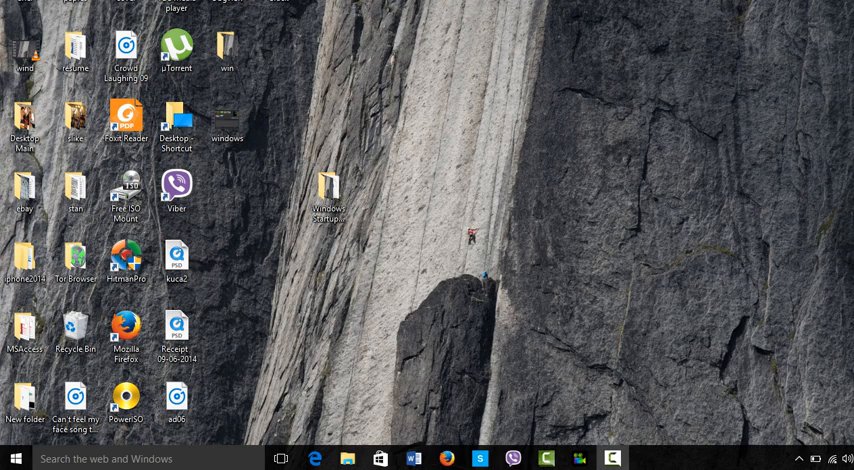
Go to System > Power & sleep and scroll down to Related settings.
{"action": "left_click", "coordinate": [11, 458]}
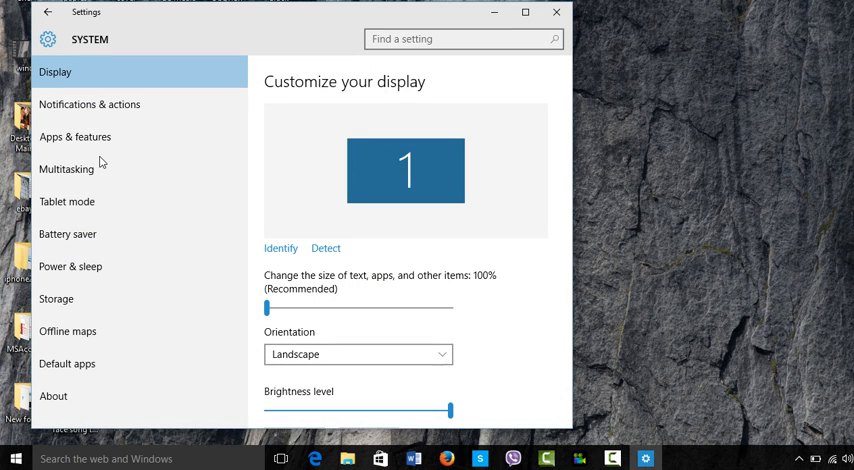
{"action": "mouse_move", "coordinate": [85, 272]}
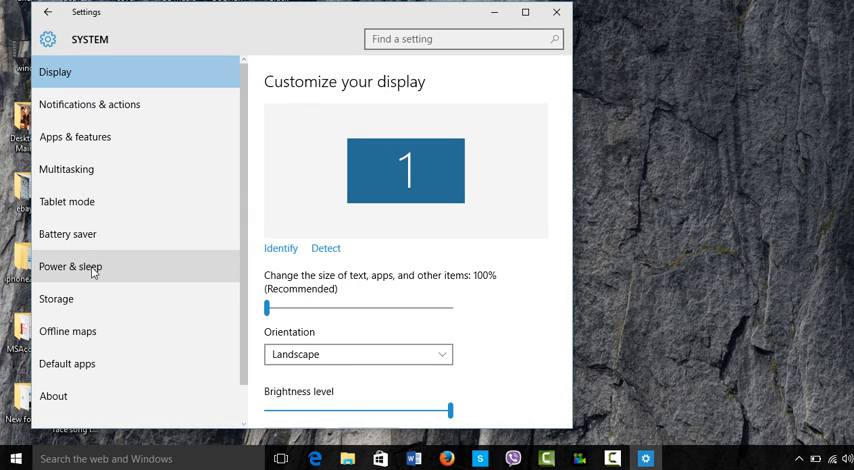
{"action": "left_click", "coordinate": [70, 266]}
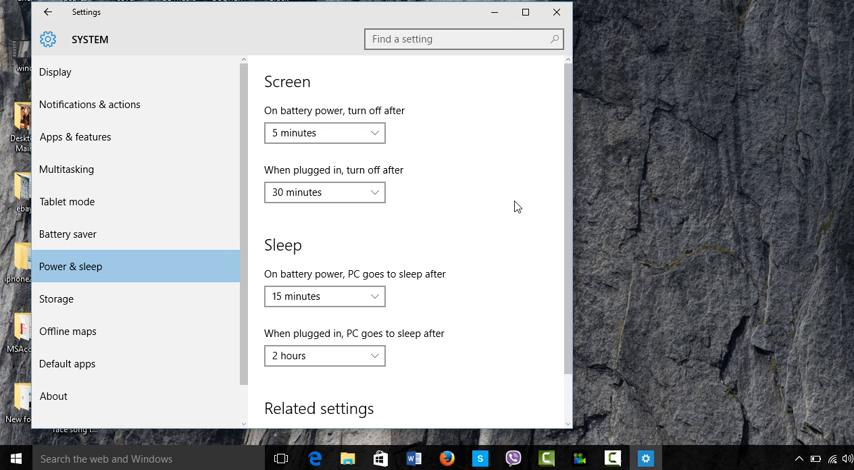
{"action": "scroll", "scroll_direction": "down", "scroll_amount": 3}
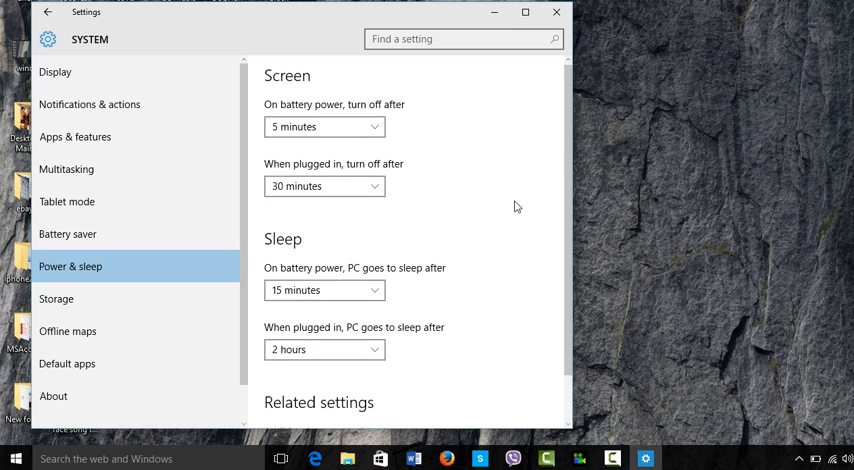
{"action": "scroll", "scroll_direction": "down", "scroll_amount": 3}
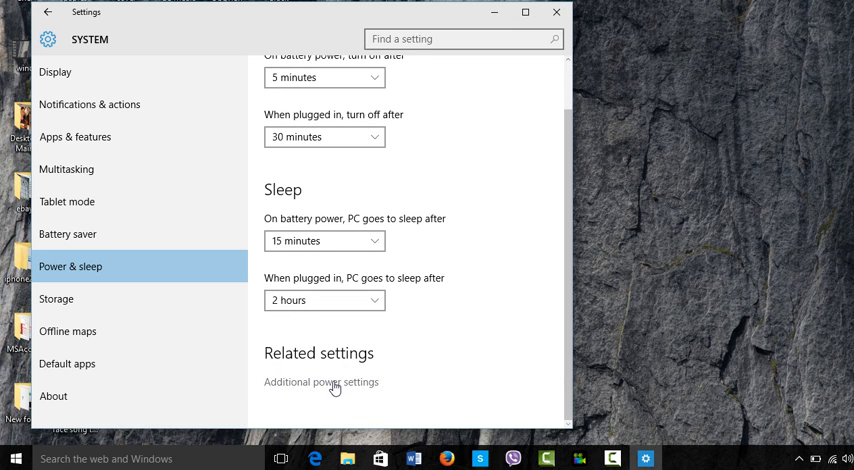
Open Additional power settings to reach Control Panel's Power Options.
{"action": "left_click", "coordinate": [321, 382]}
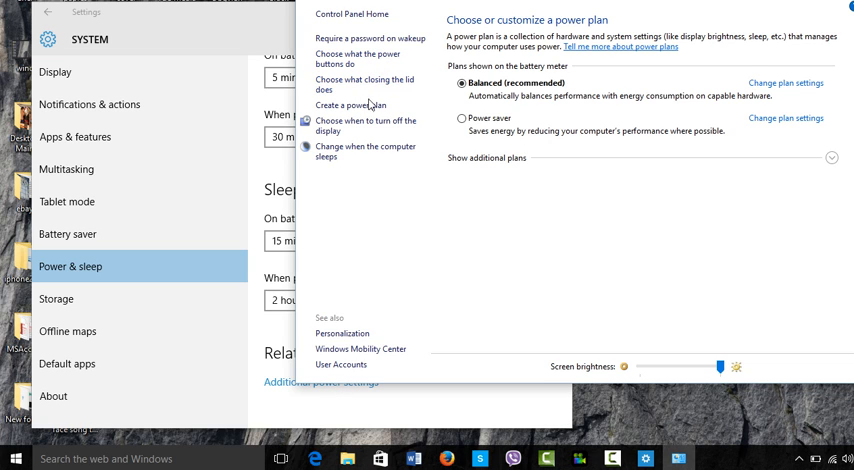
{"action": "mouse_move", "coordinate": [364, 84]}
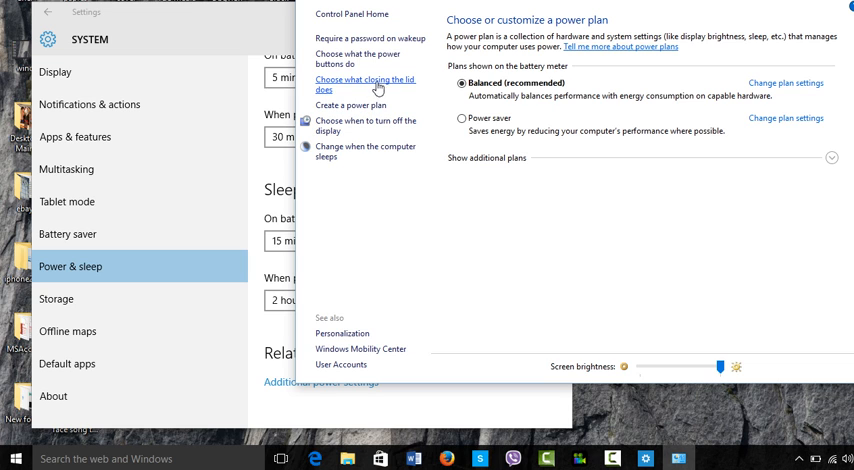
{"action": "mouse_move", "coordinate": [377, 59]}
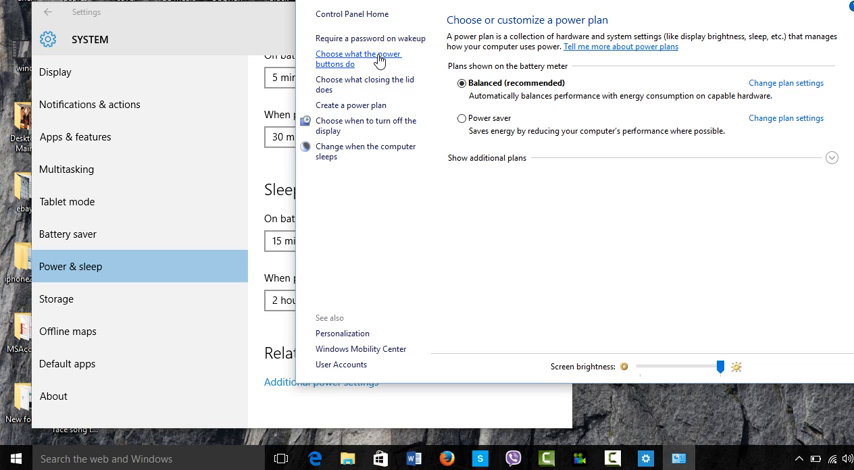
Open 'Choose what the power buttons do' from the Power Options left pane.
{"action": "left_click", "coordinate": [358, 58]}
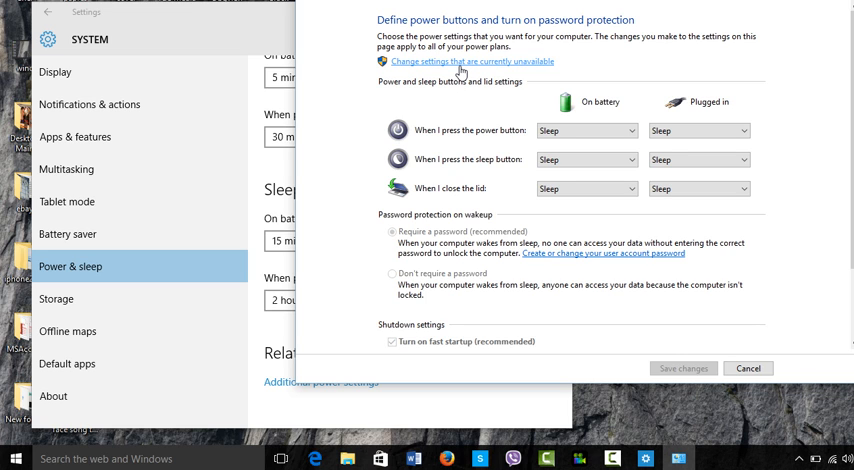
Unlock unavailable settings and uncheck 'Turn on fast startup (recommended)'.
{"action": "left_click", "coordinate": [471, 61]}
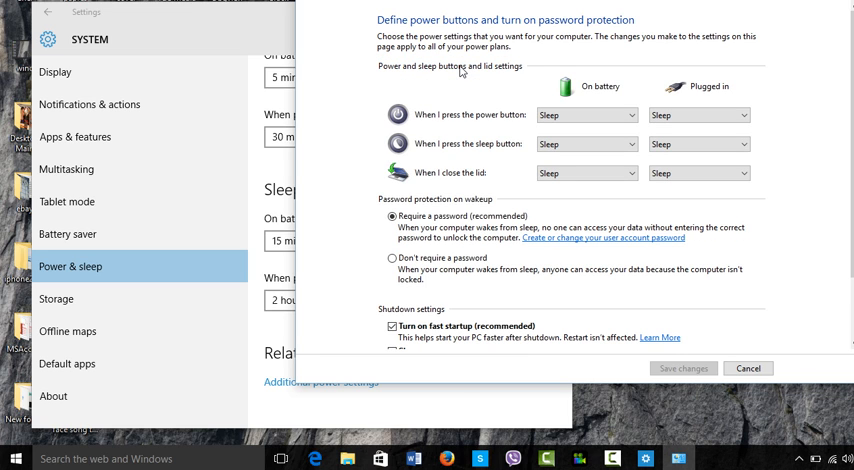
{"action": "scroll", "scroll_direction": "down", "scroll_amount": 3}
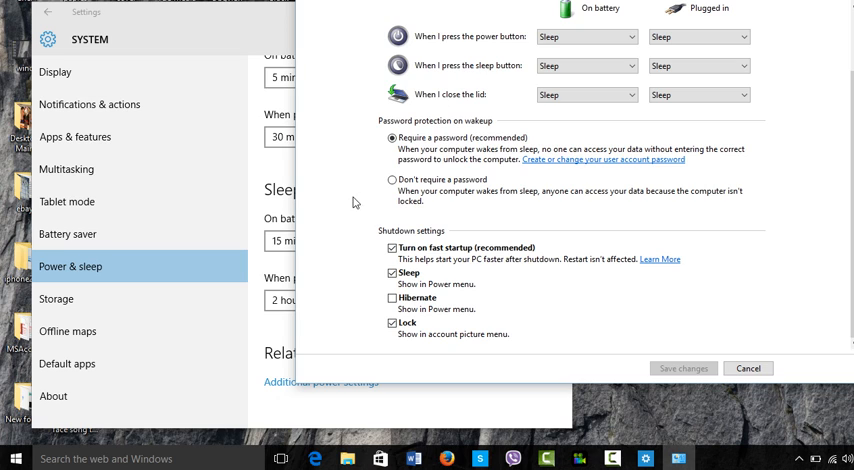
{"action": "left_click", "coordinate": [392, 249]}
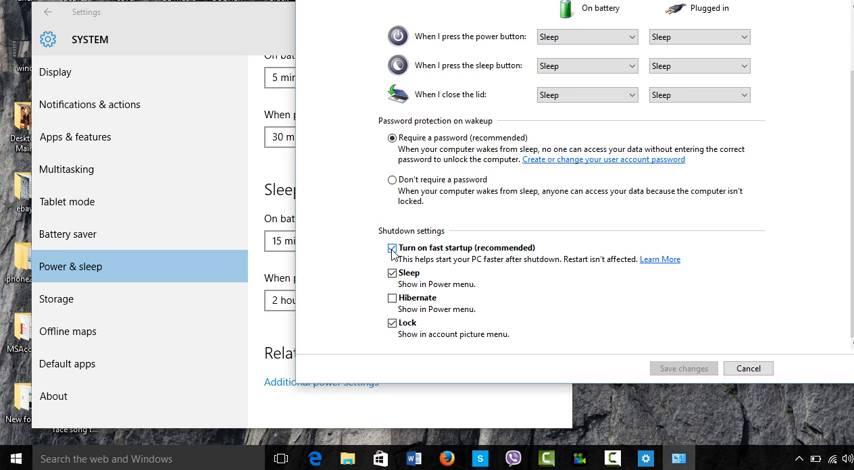
{"action": "left_click", "coordinate": [392, 247]}
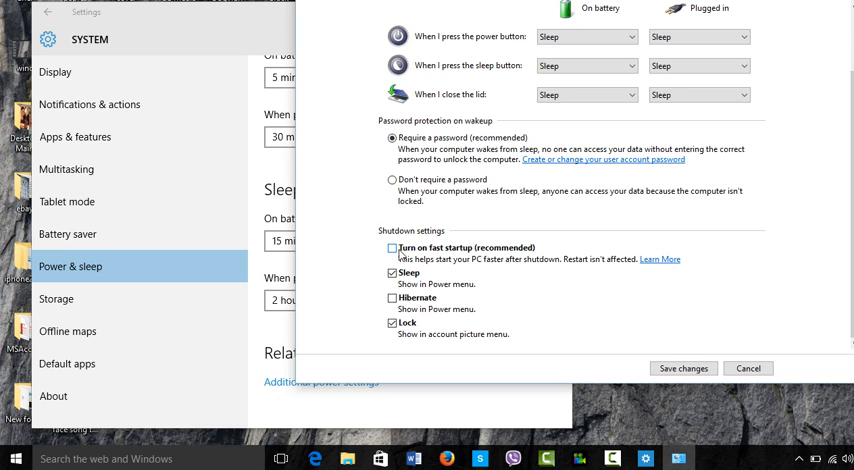